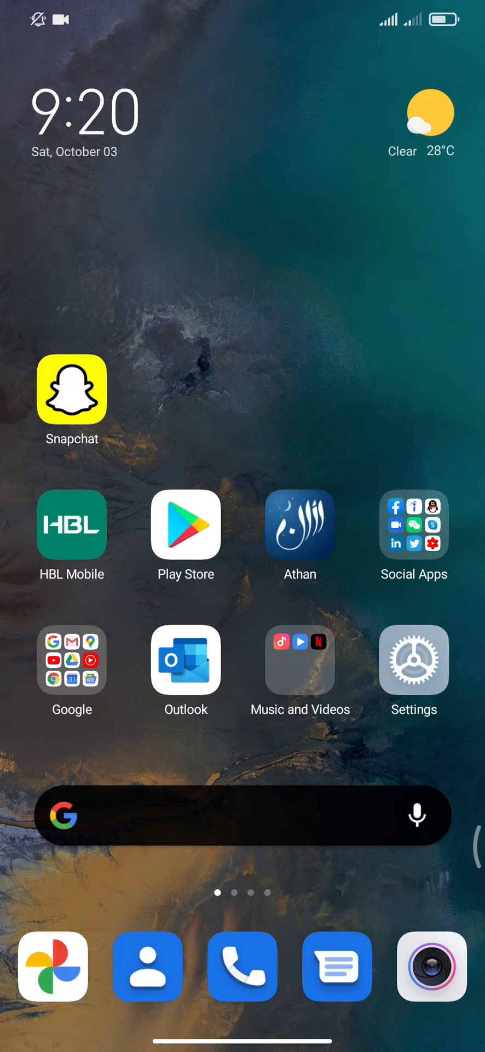
# Launch Snapchat and scroll the chat list with its faint grey contact names
pyautogui.click(72, 389)
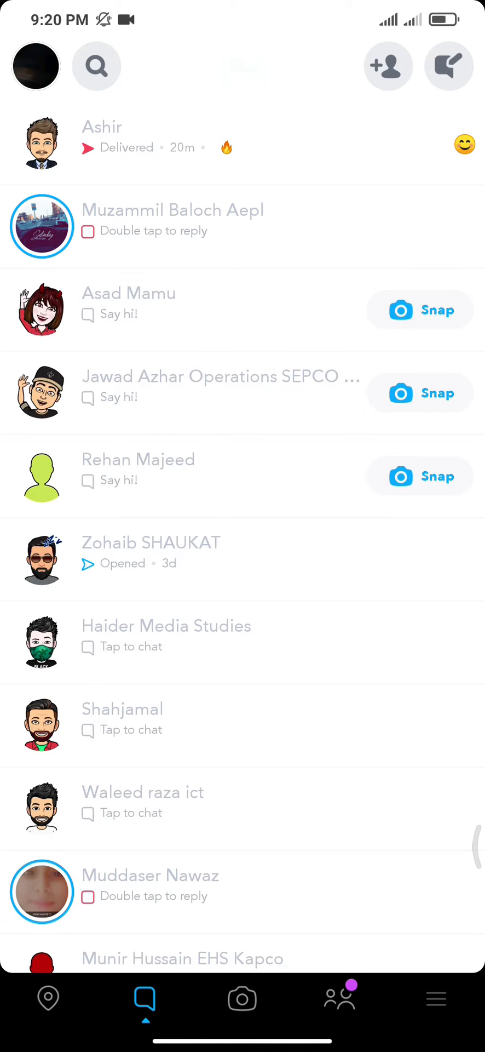
pyautogui.scroll(-3)
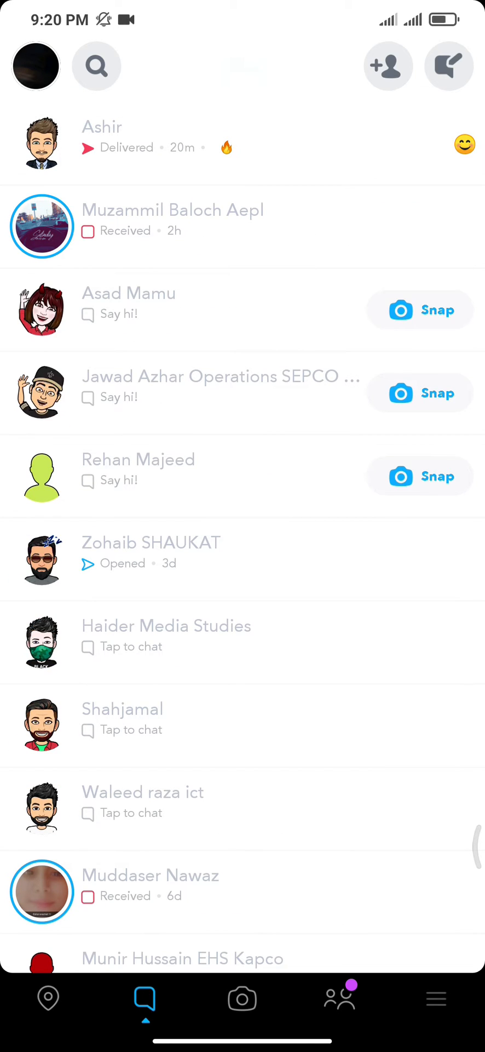
# Type 'Hi' in Ashir's chat, then return to the home screen
pyautogui.click(101, 127)
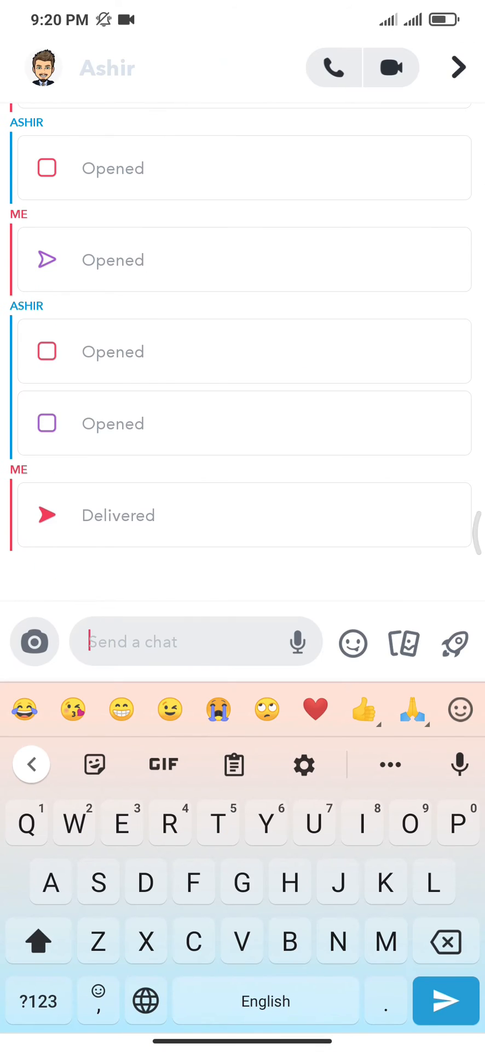
pyautogui.write('Hi')
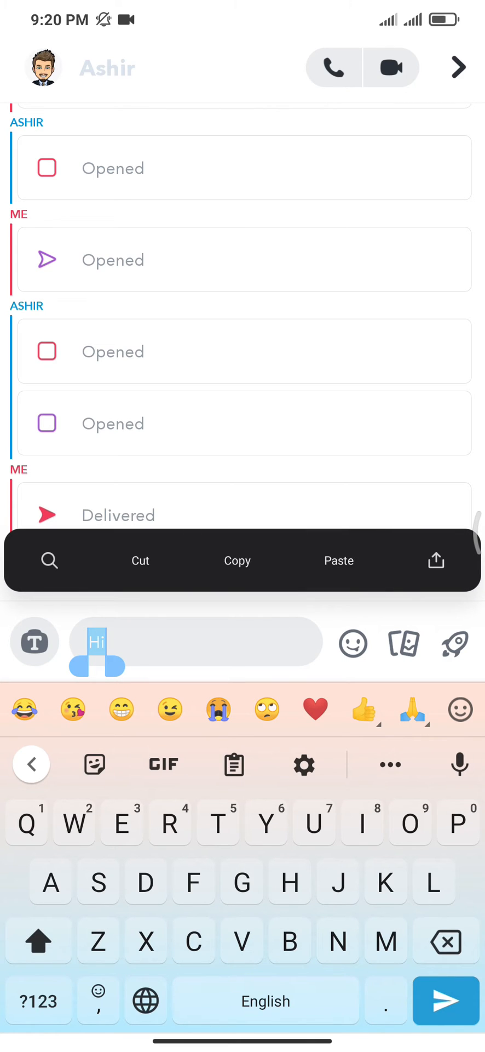
pyautogui.click(444, 1004)
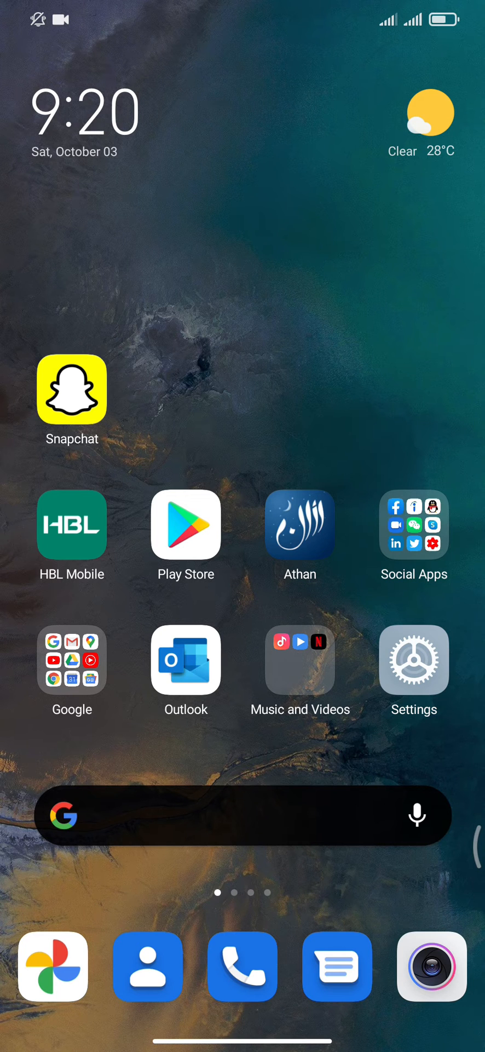
# Open Settings and navigate through Display to the Dark mode page
pyautogui.click(414, 660)
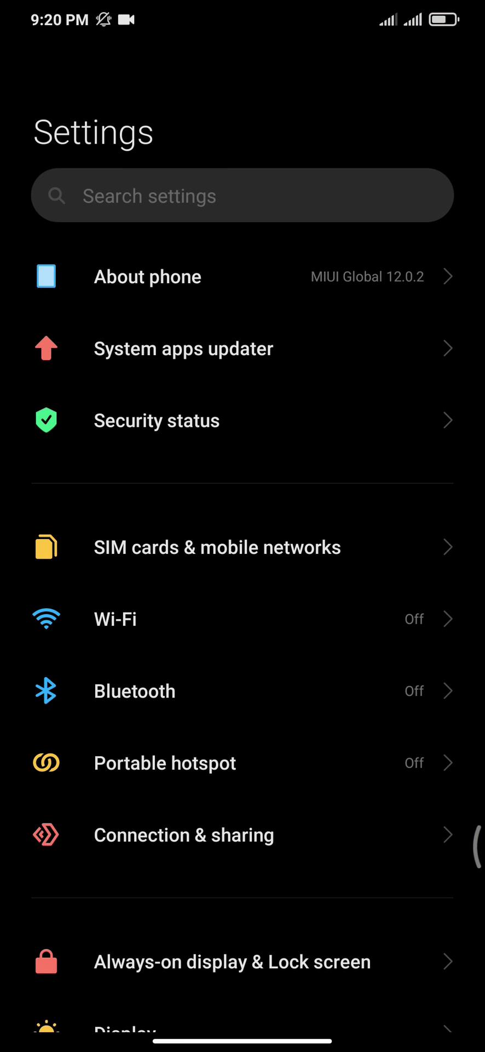
pyautogui.scroll(-3)
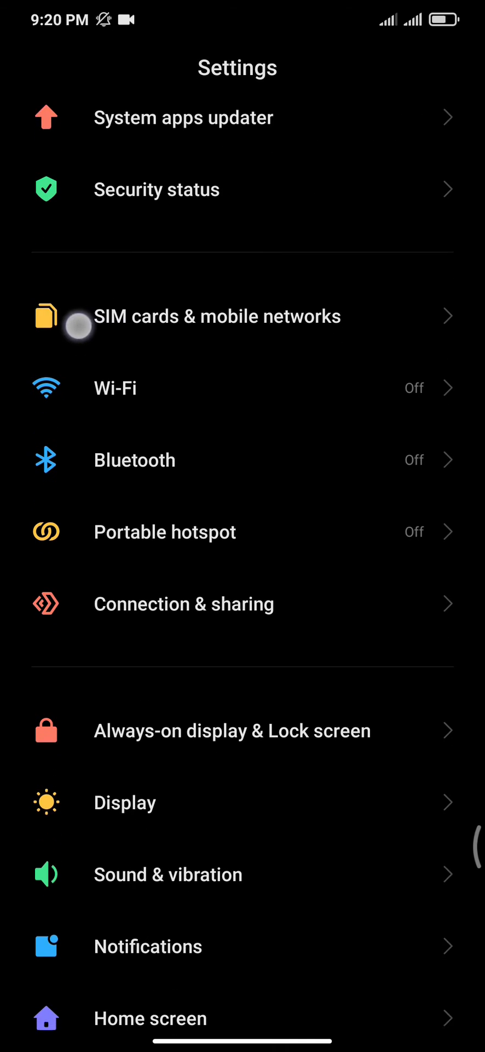
pyautogui.click(125, 803)
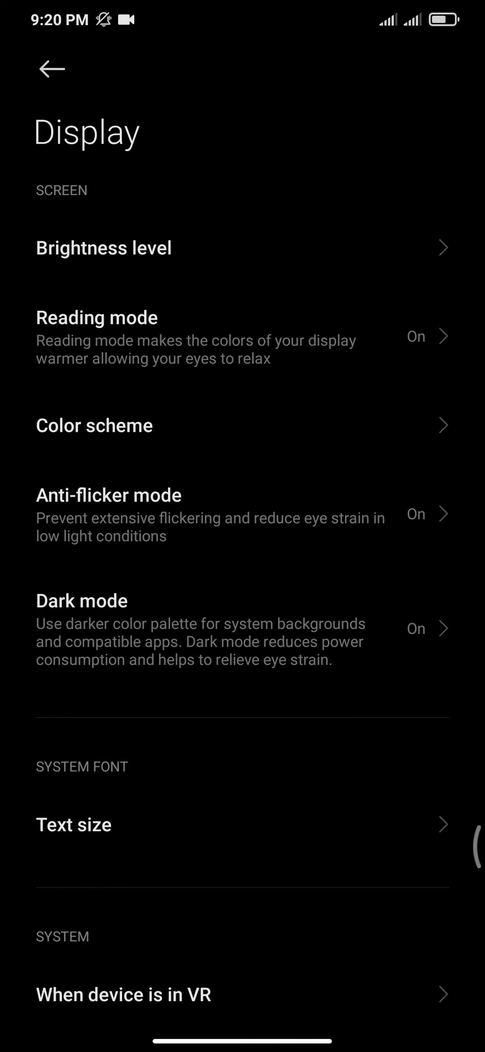
pyautogui.scroll(-3)
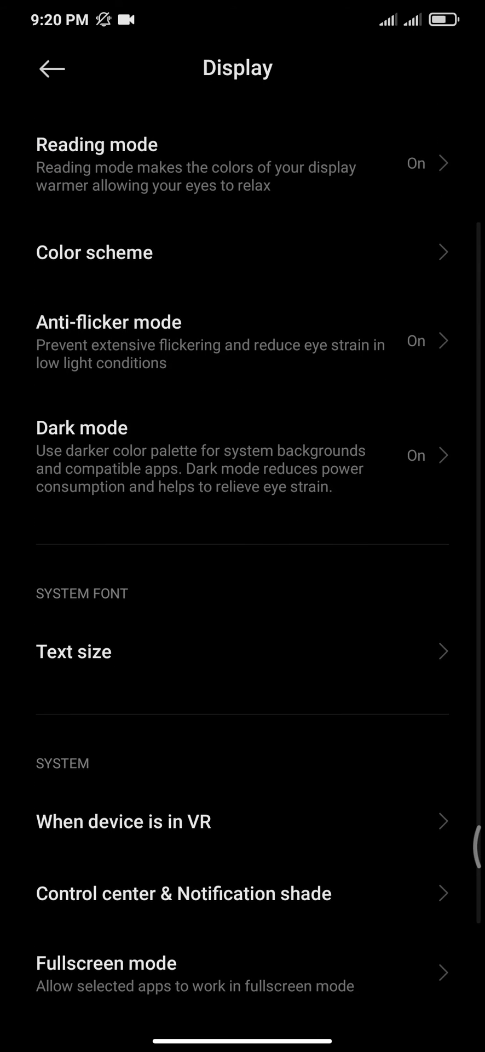
pyautogui.click(81, 427)
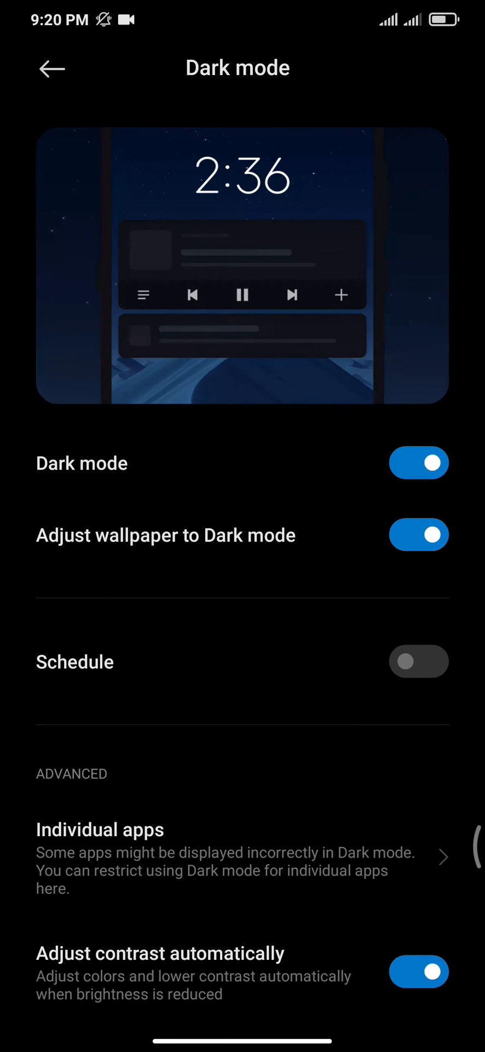
# Turn off dark mode for Snapchat in Individual apps and go home
pyautogui.click(135, 854)
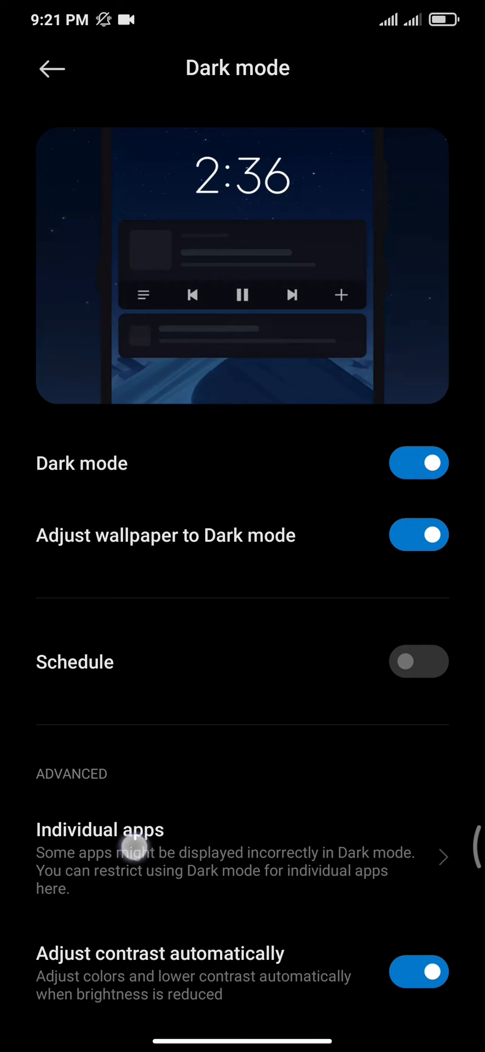
pyautogui.click(124, 852)
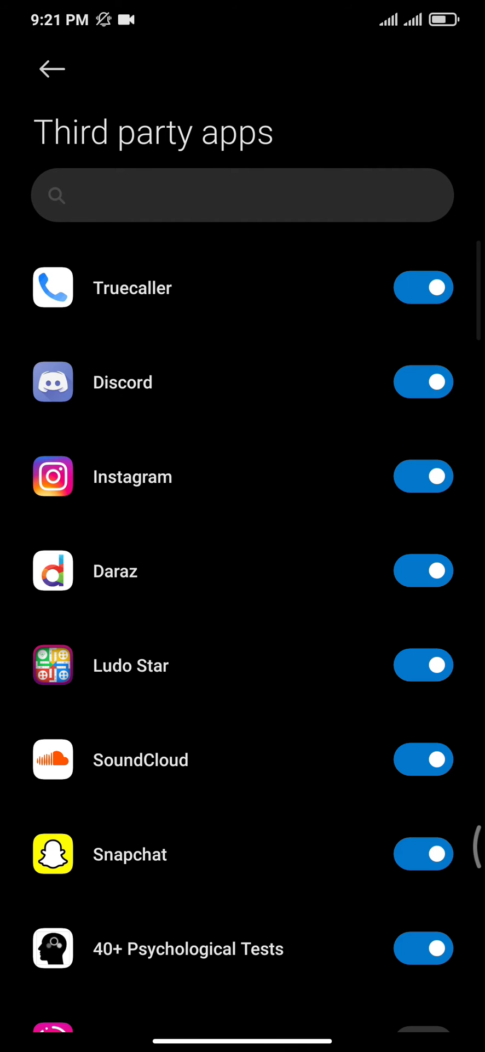
pyautogui.click(110, 571)
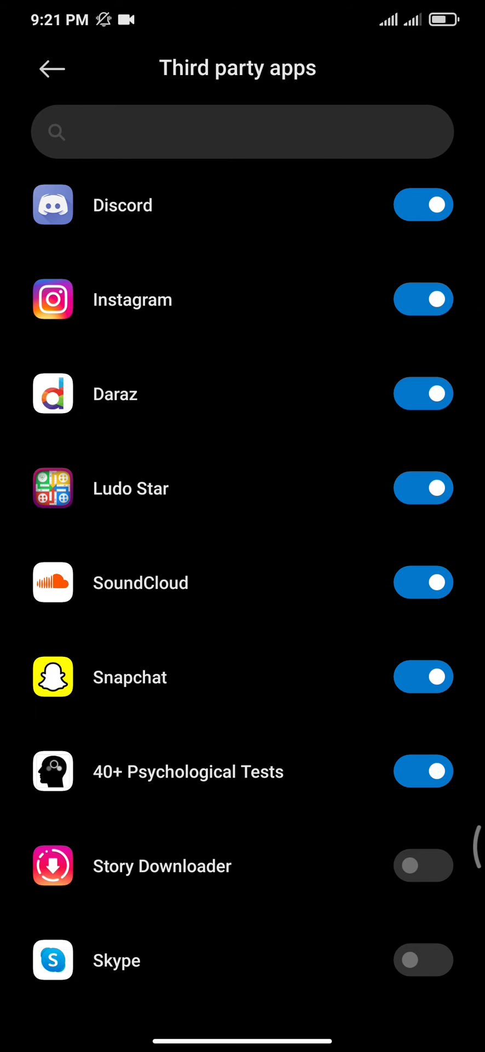
pyautogui.click(422, 691)
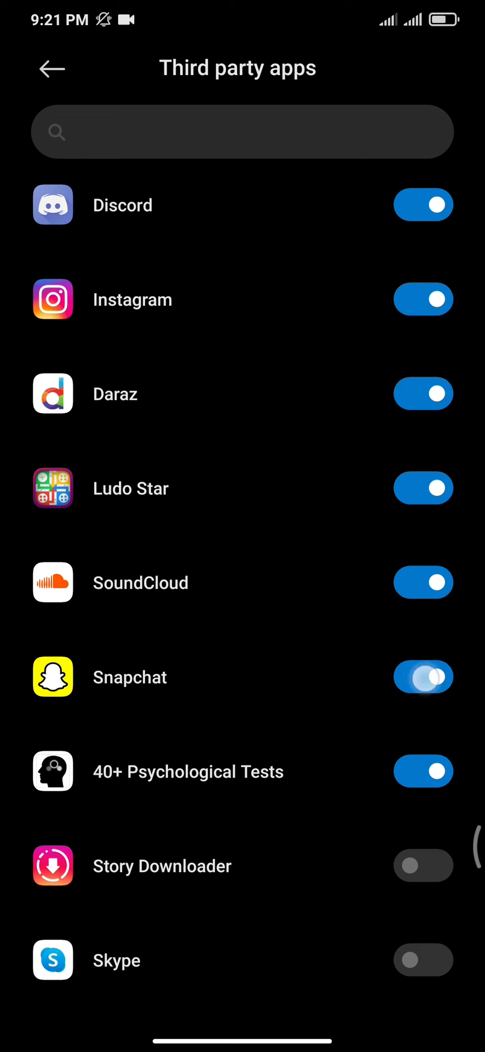
pyautogui.click(425, 692)
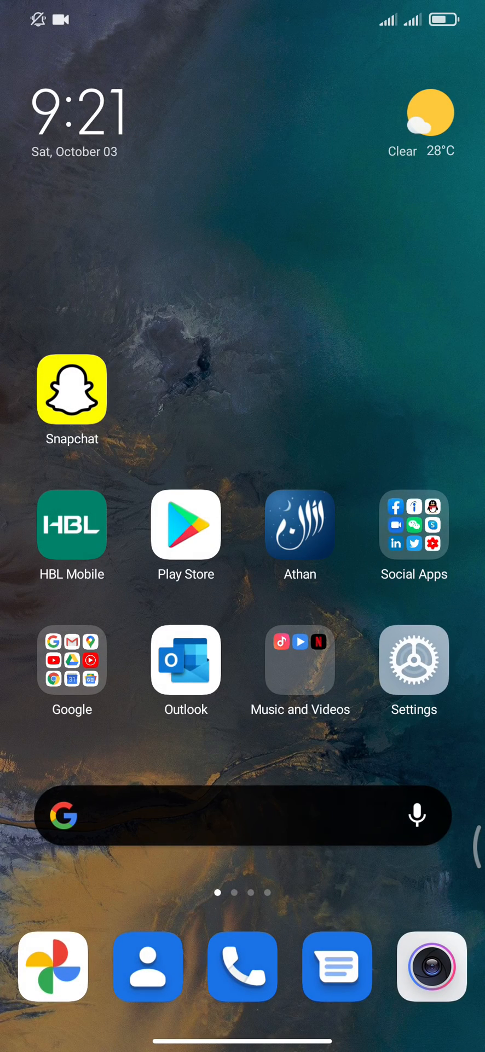
# Reopen Snapchat and scroll the chat list to confirm dark, readable names
pyautogui.click(71, 395)
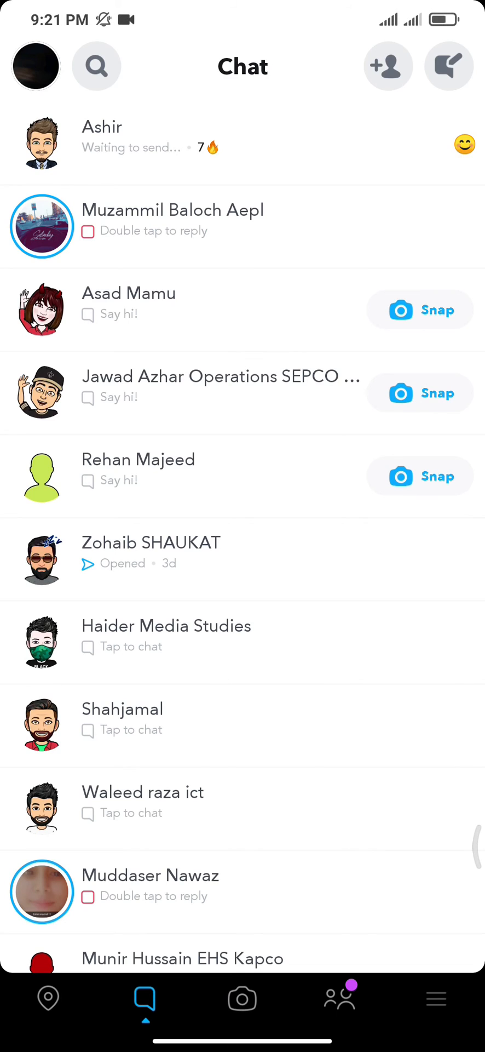
pyautogui.scroll(-3)
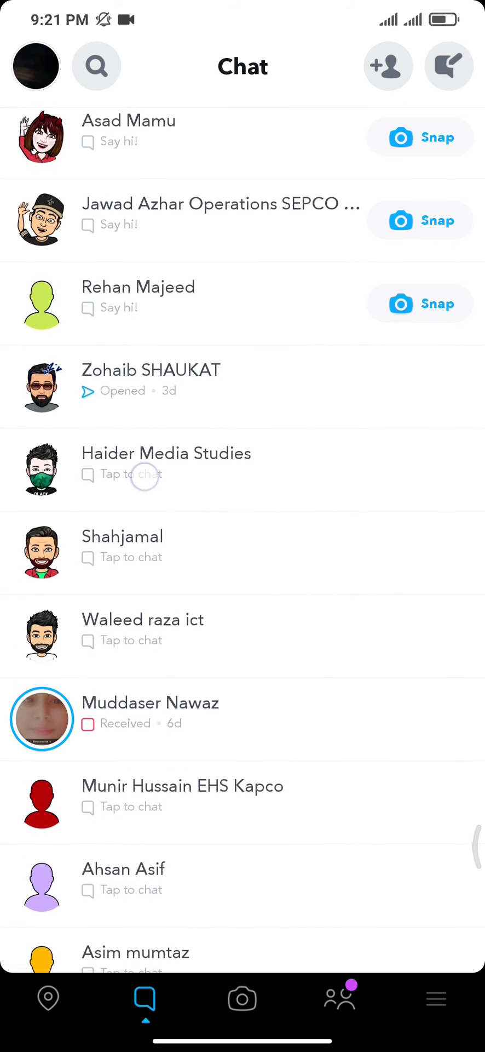
pyautogui.scroll(-3)
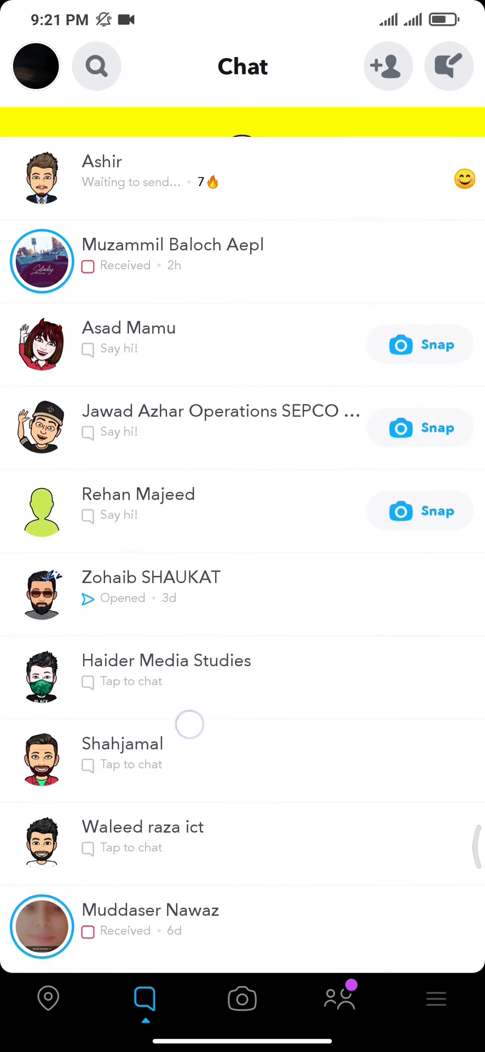